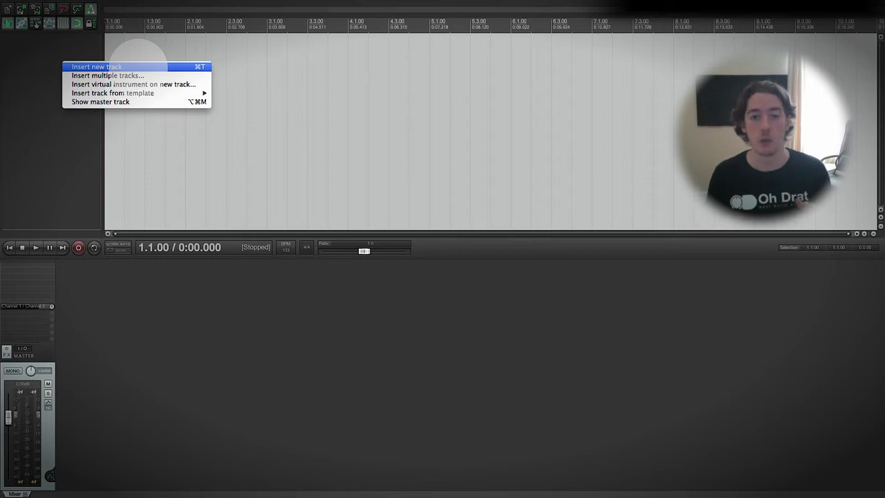
mouse_move(133, 85)
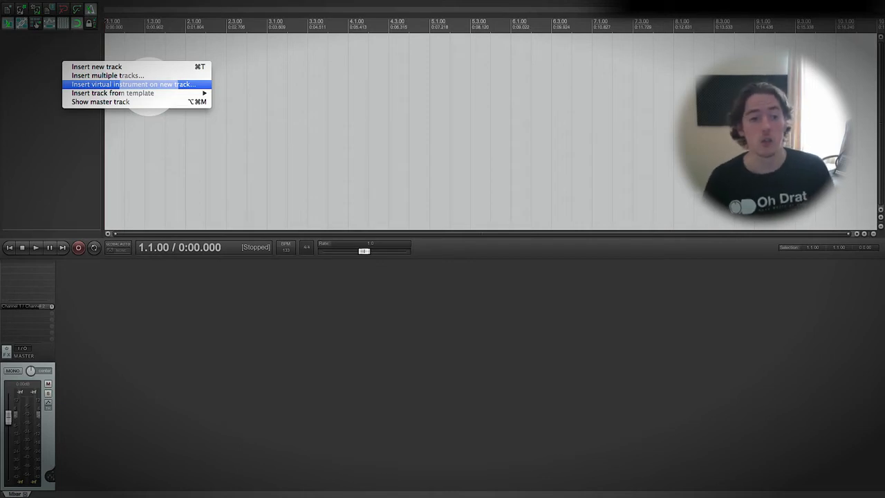
Start inserting a virtual instrument on a new track from the empty track area.
left_click(133, 84)
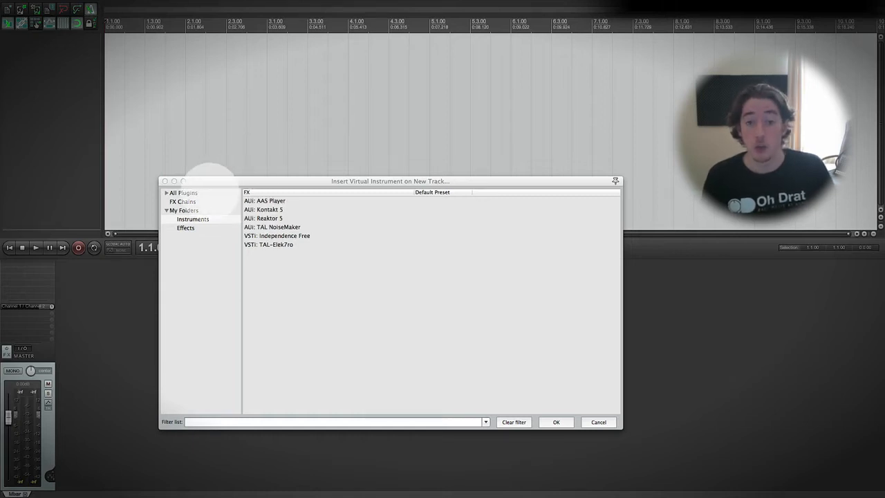
Switch the instrument chooser to the All Plugins view listing every installed plugin.
left_click(183, 192)
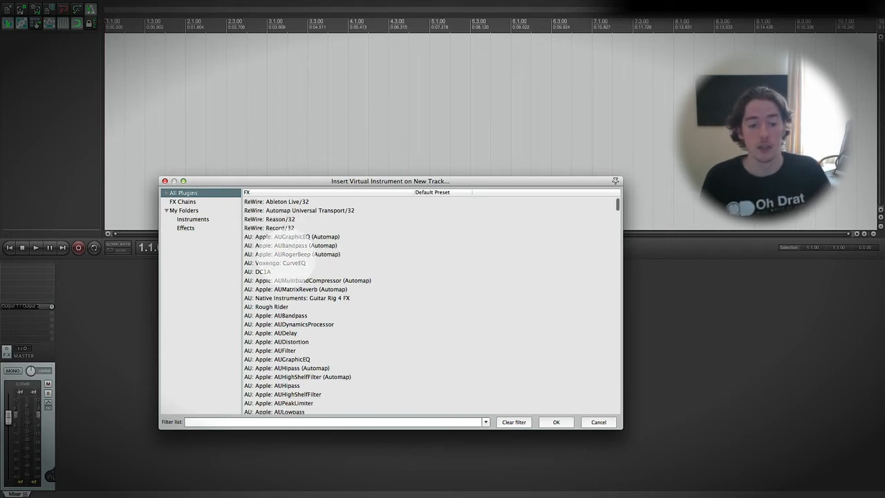
scroll("down", 3)
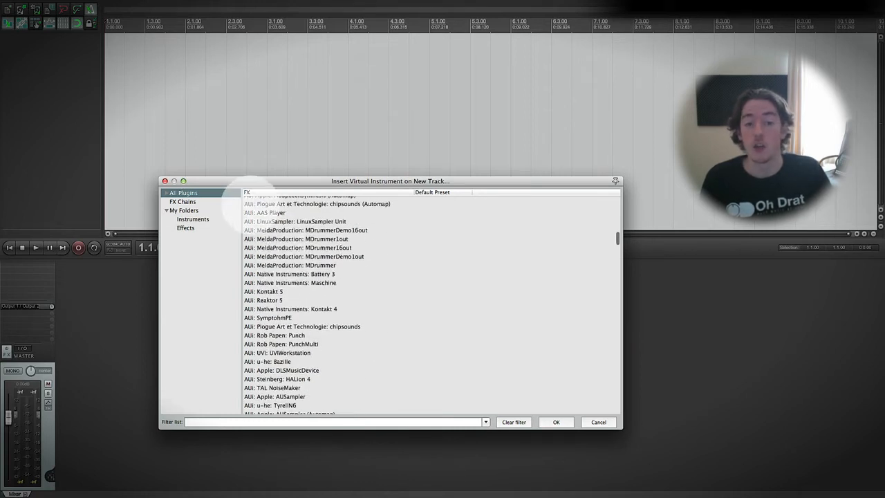
scroll("down", 3)
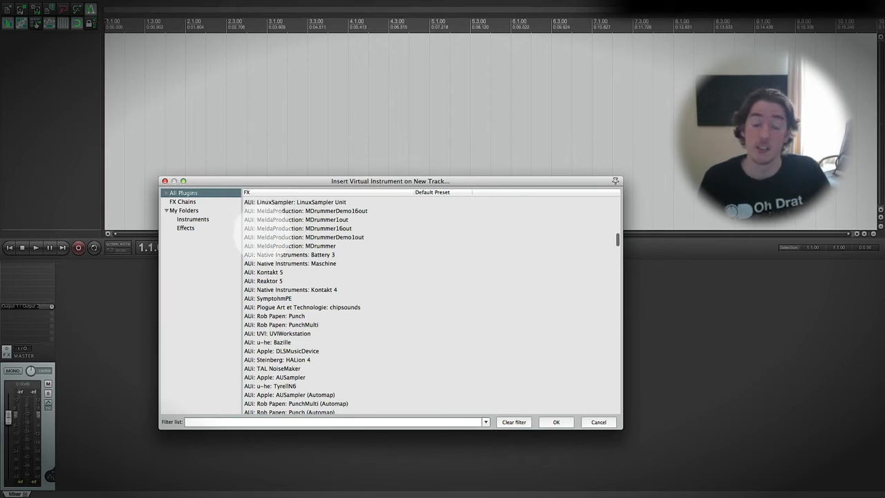
scroll("down", 3)
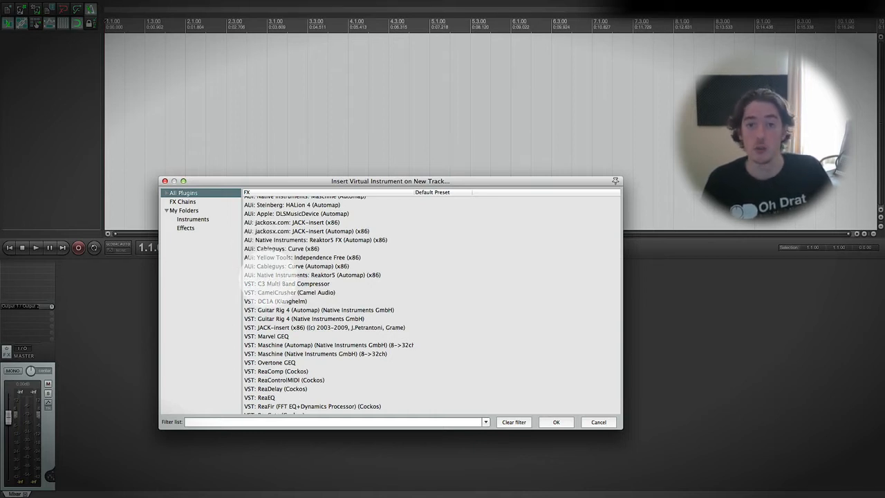
scroll("down", 3)
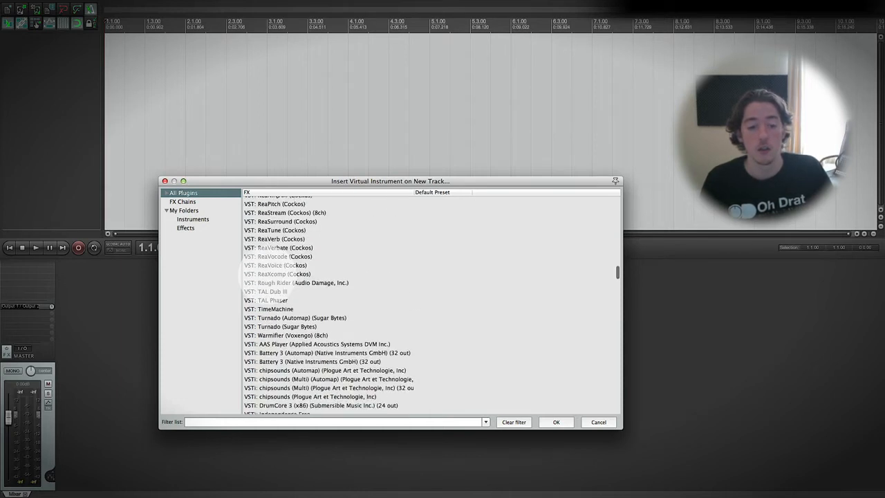
scroll("down", 3)
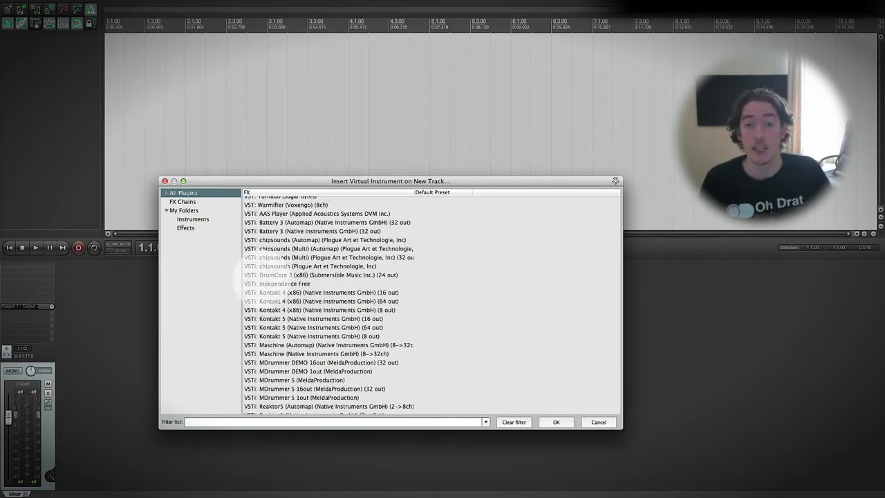
scroll("down", 3)
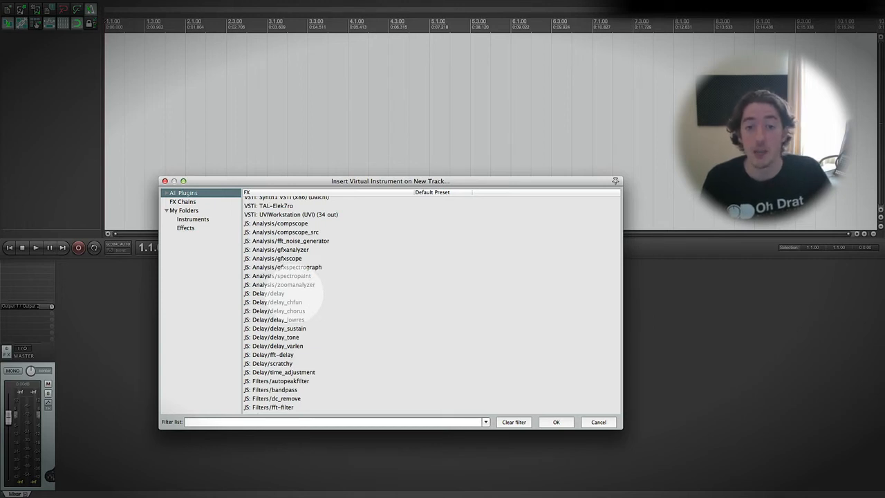
scroll("down", 3)
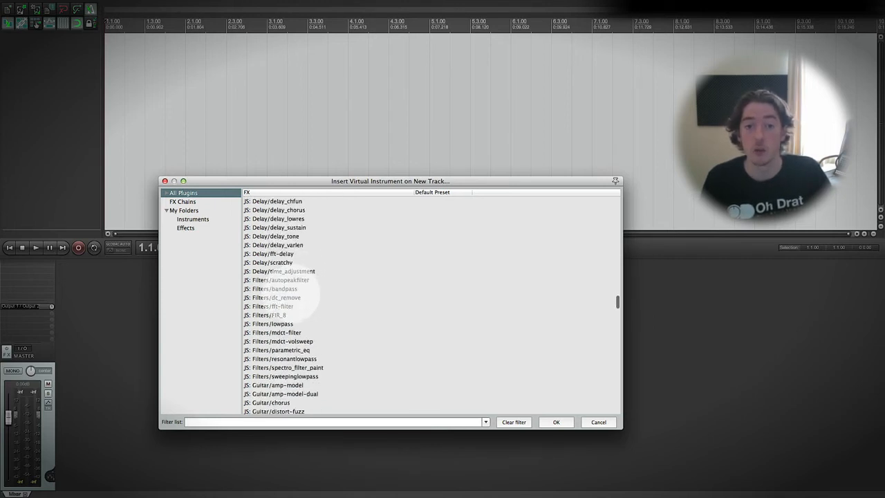
scroll("down", 3)
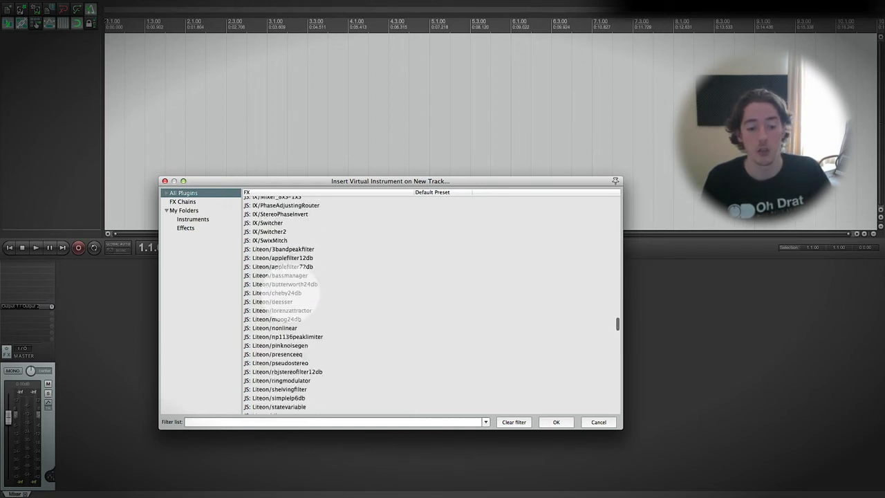
scroll("down", 3)
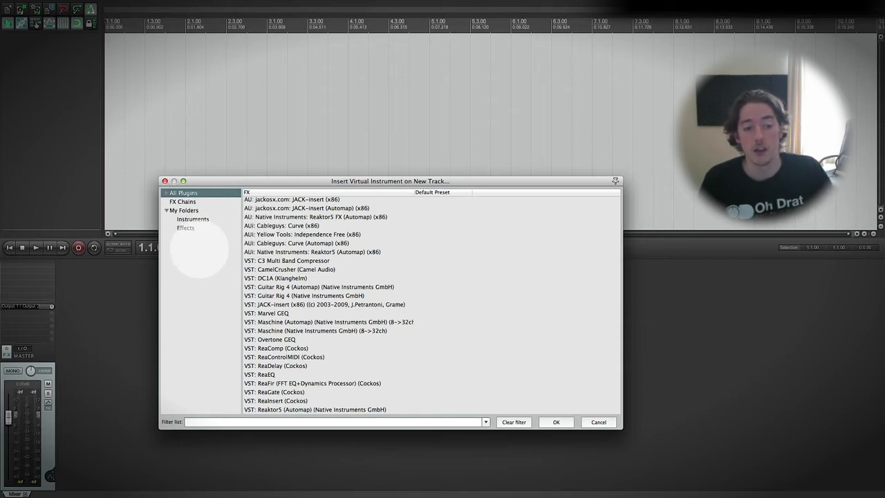
Browse the My Folders tree, checking Effects and settling on the Instruments folder list.
right_click(194, 219)
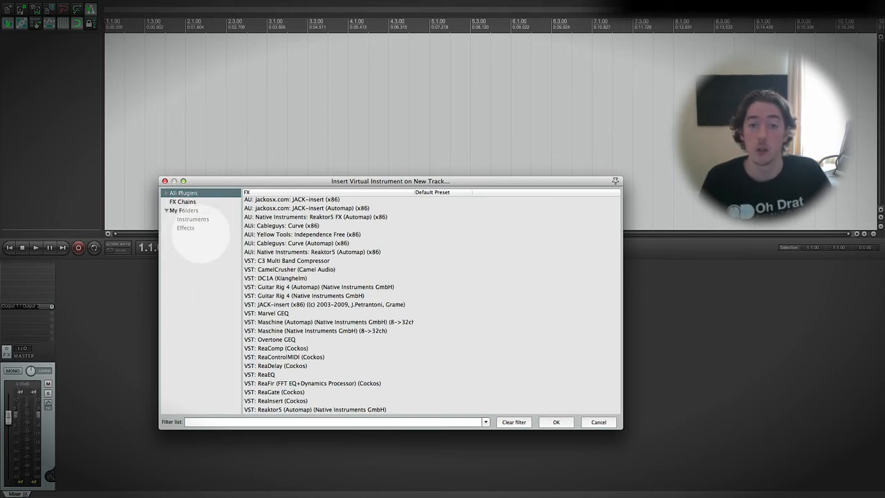
left_click(193, 218)
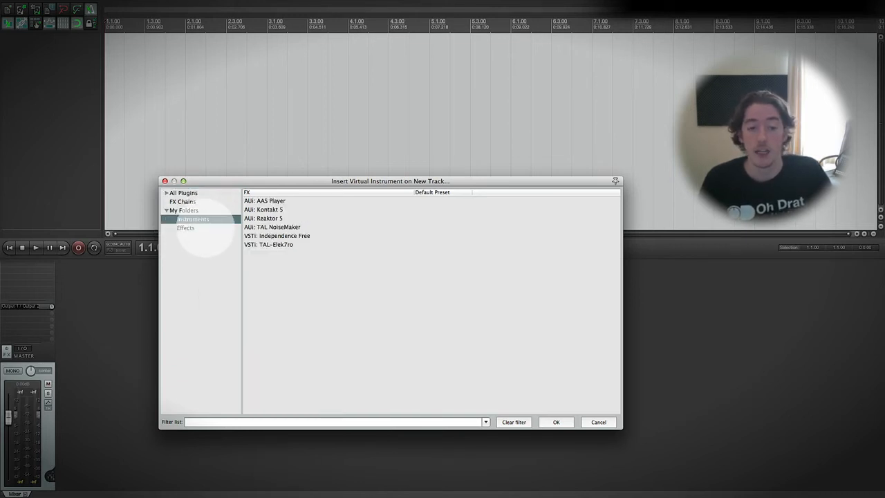
left_click(185, 227)
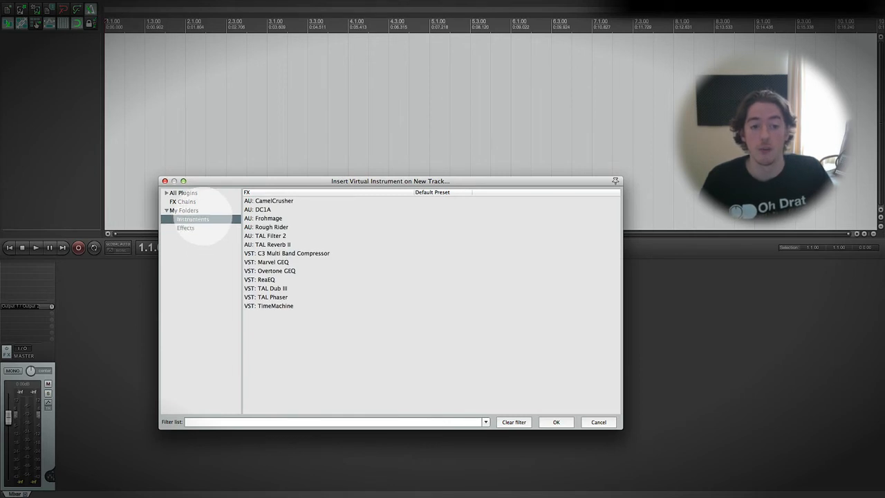
left_click(185, 227)
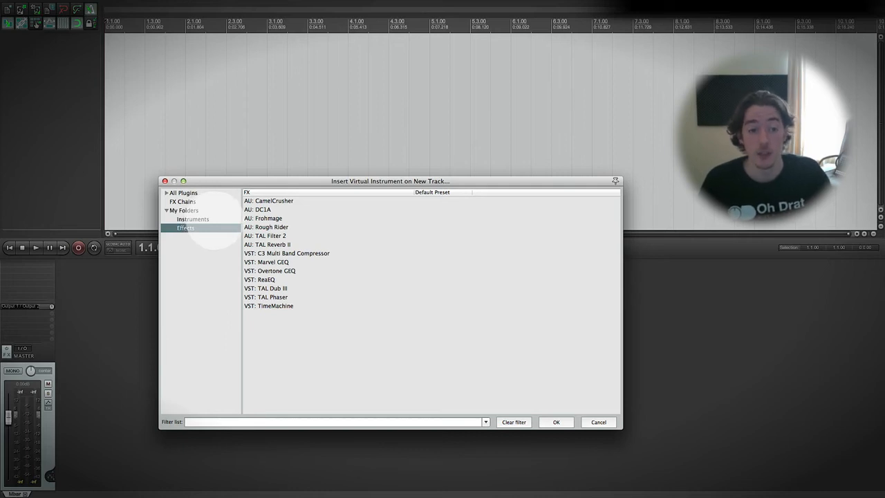
left_click(192, 218)
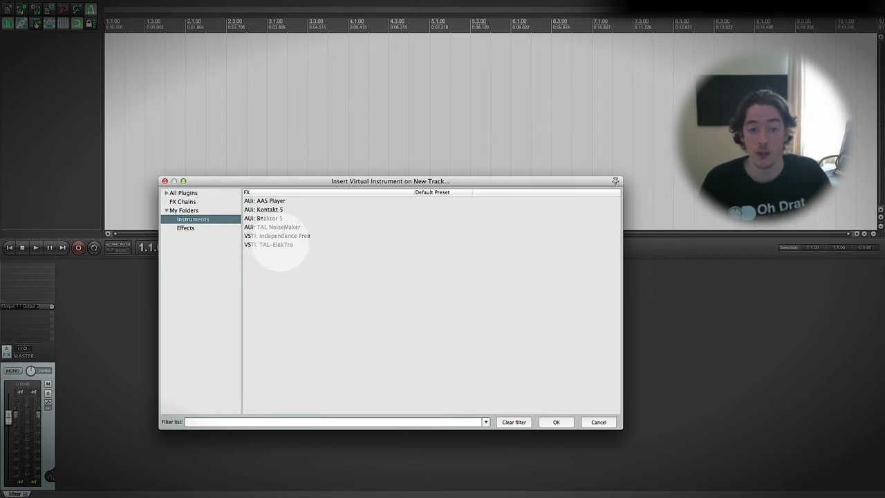
Return to All Plugins and select 'VSTi: Independence Free' among the VST entries.
left_click(184, 192)
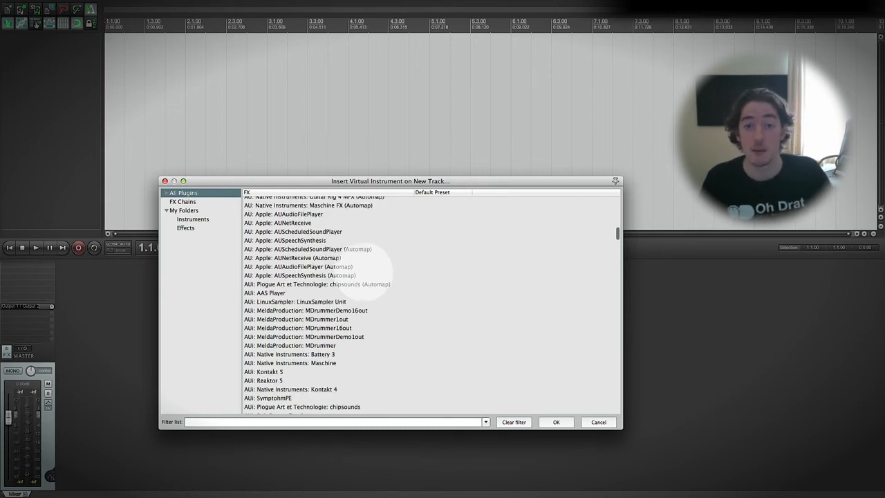
scroll("down", 3)
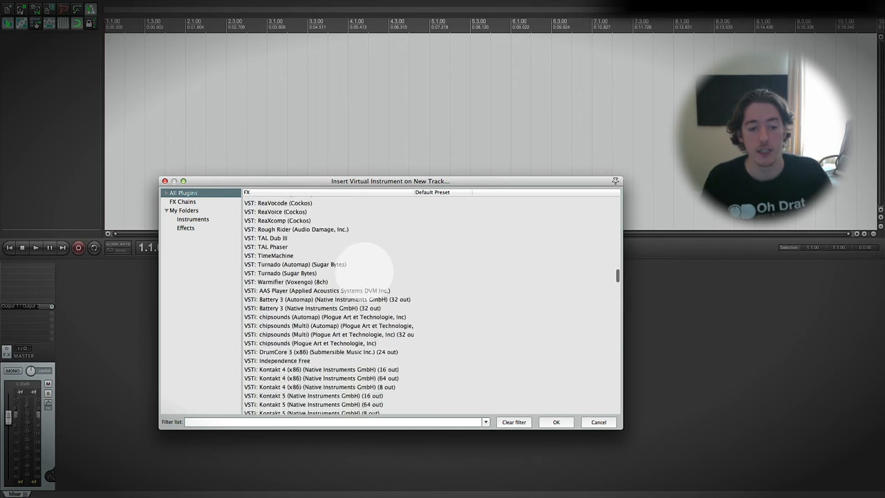
scroll("down", 3)
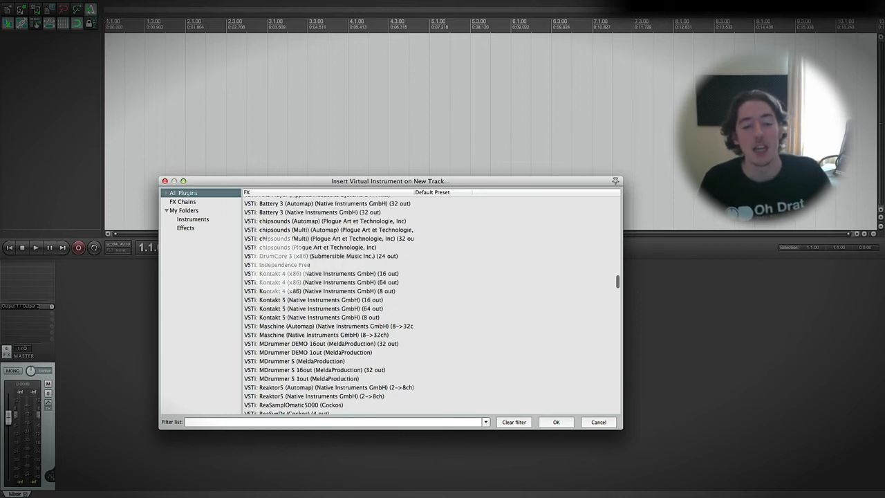
left_click(283, 266)
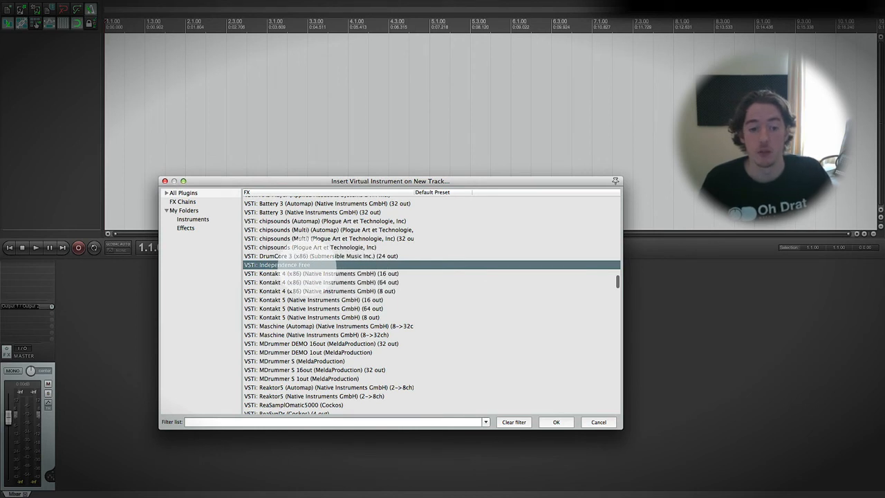
right_click(284, 266)
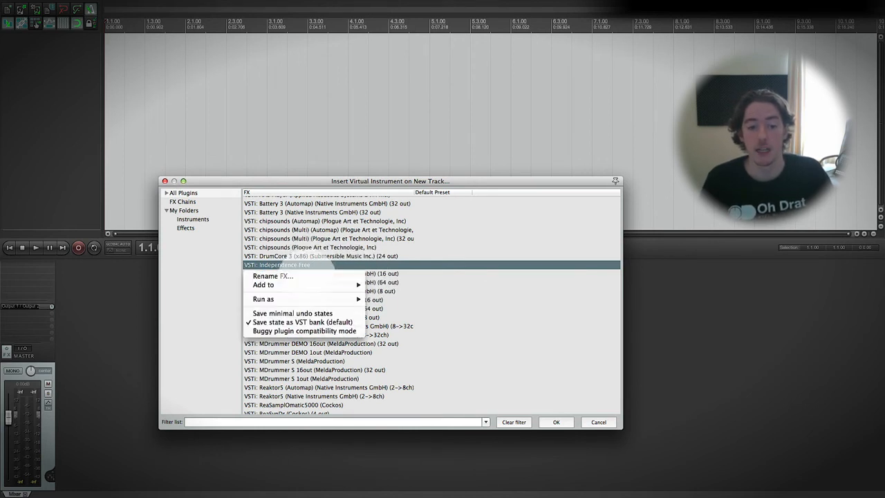
left_click(321, 256)
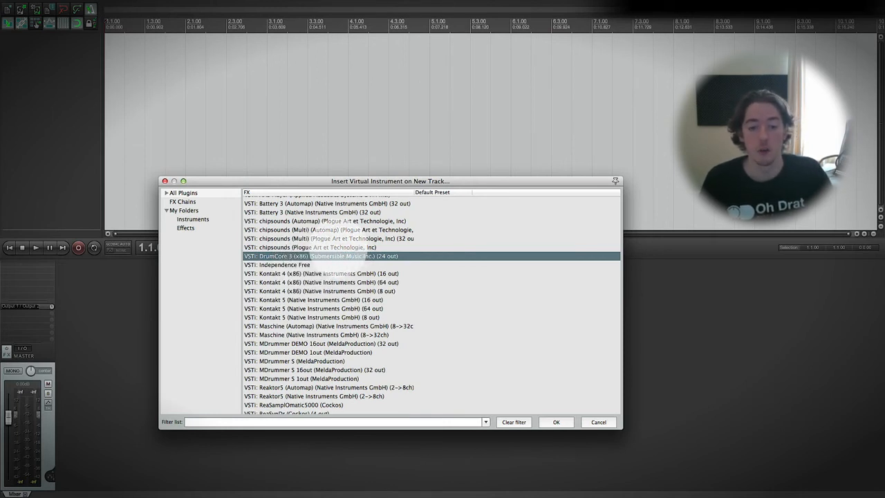
left_click(325, 247)
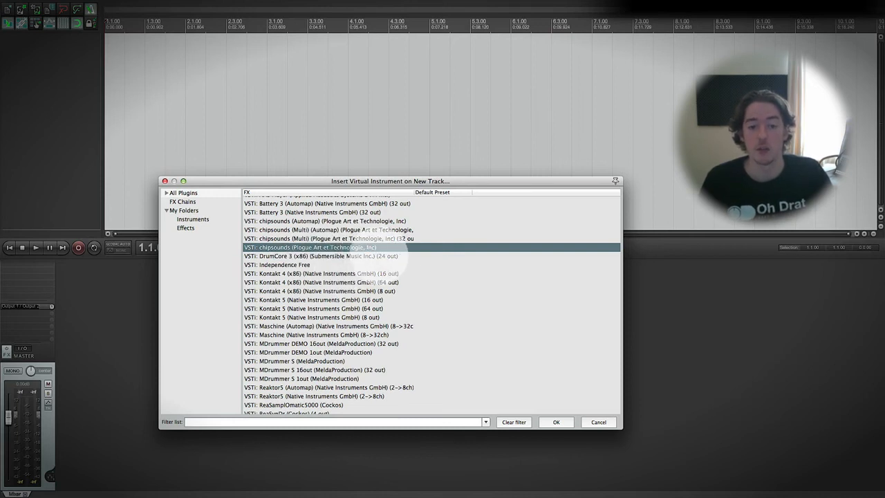
left_click(325, 256)
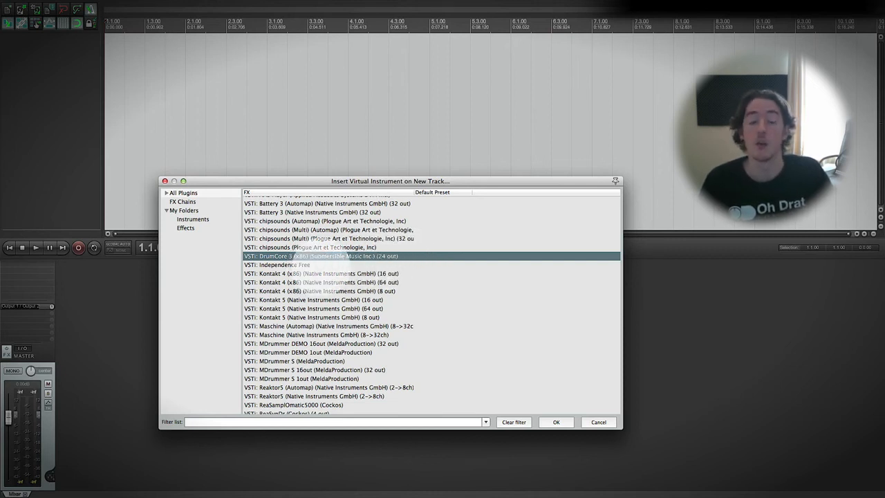
Insert Independence Free on a new track, opening its sampler window.
left_click(279, 264)
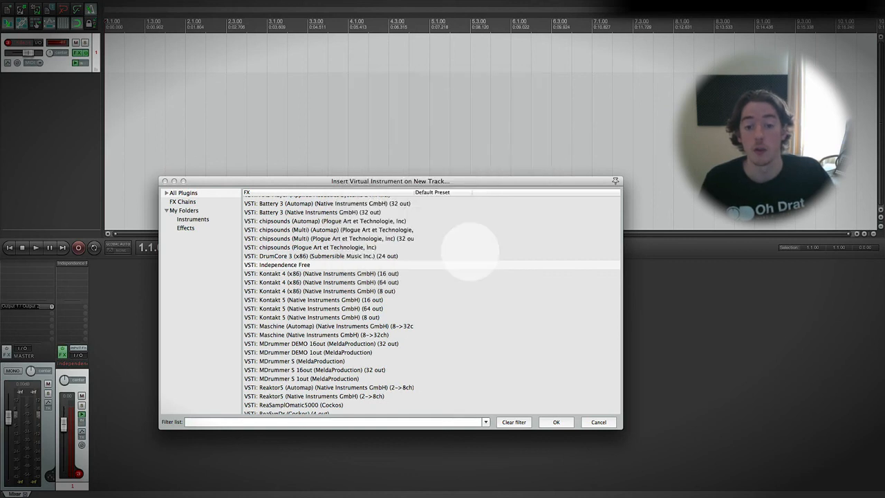
double_click(279, 266)
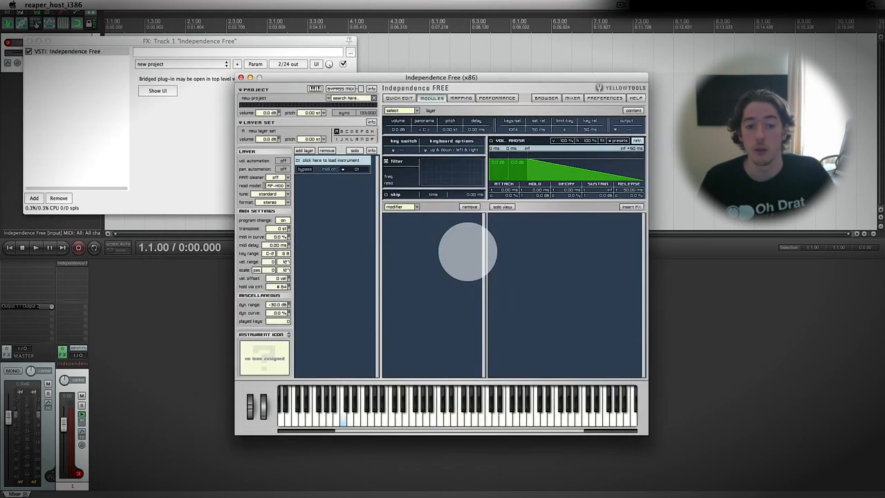